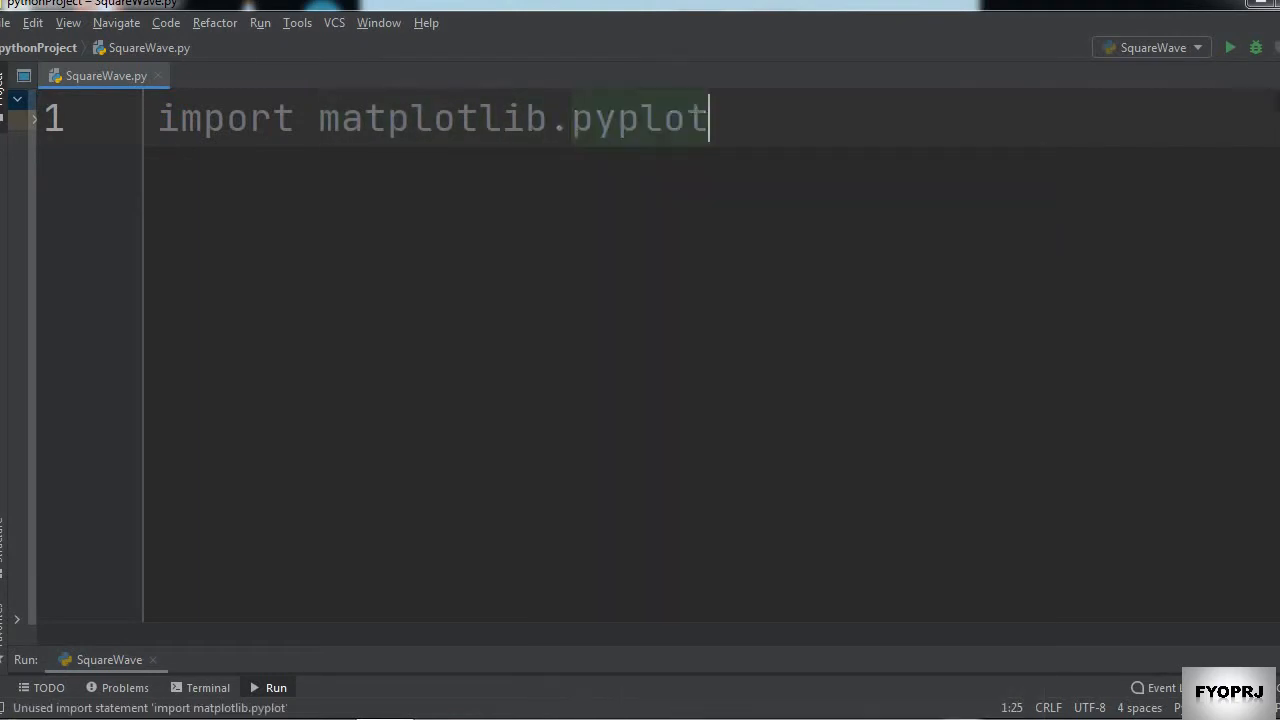
- Import matplotlib.pyplot as plt and numpy as np, then define x = np.linspace(0, 5, 500) and y = np.zeros(500)
text(as plt)
text(x =)
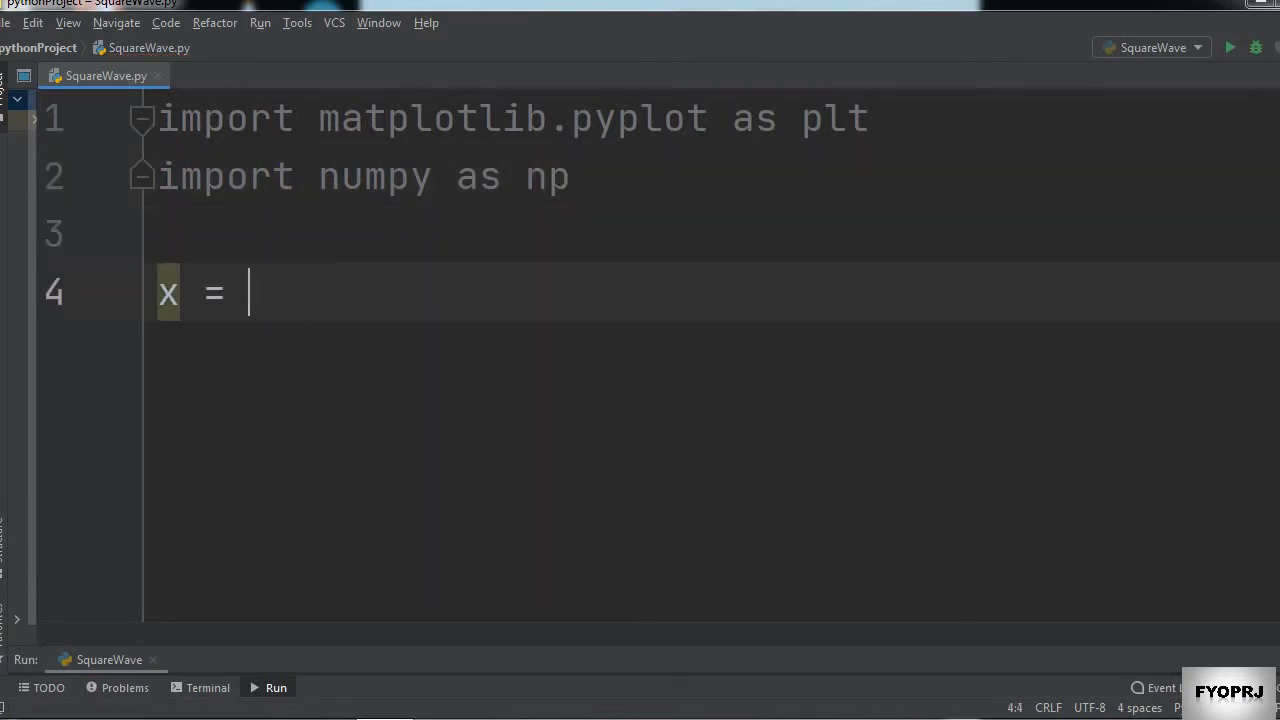
text(np.)
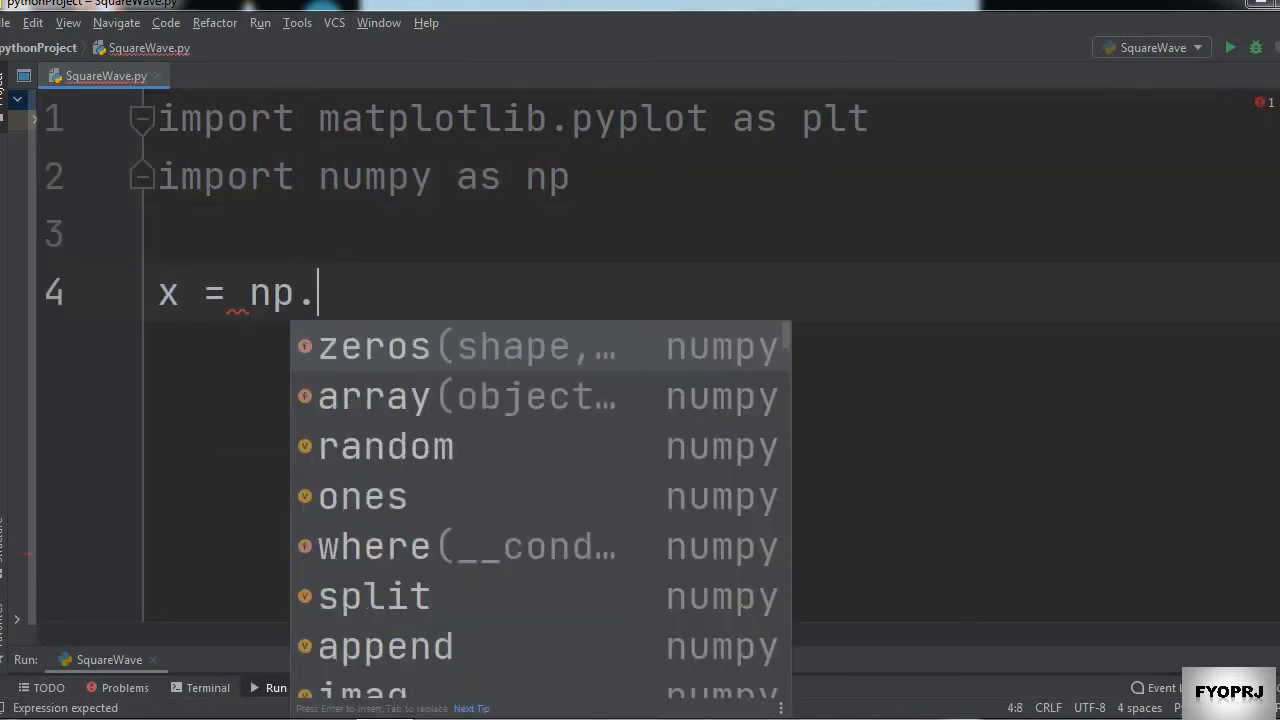
text(linspace(0,)
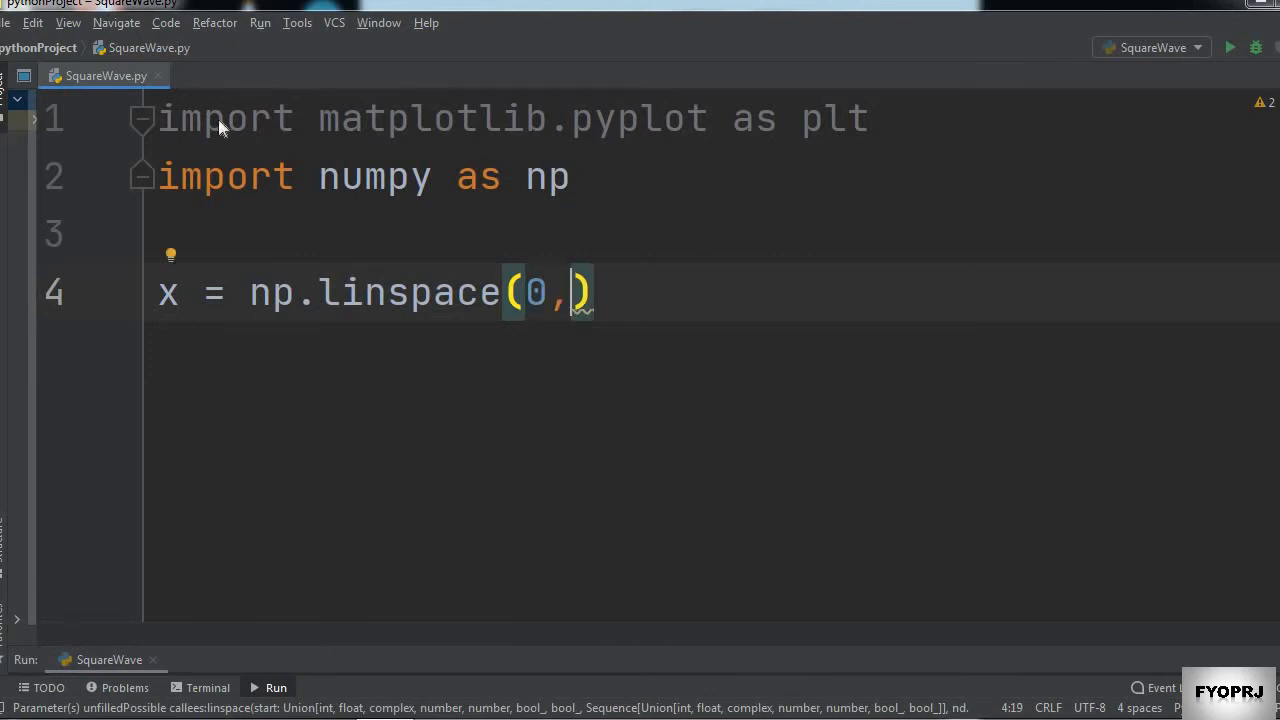
text(5,500)
text(y)
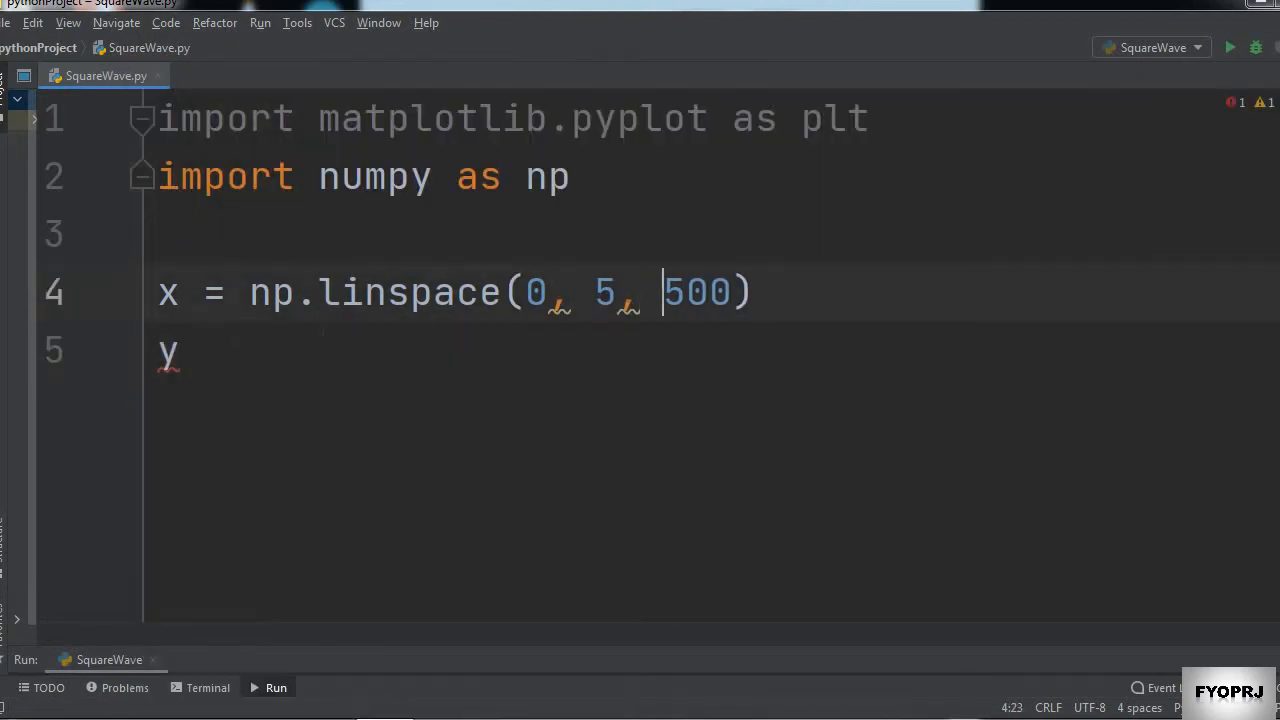
text(= np)
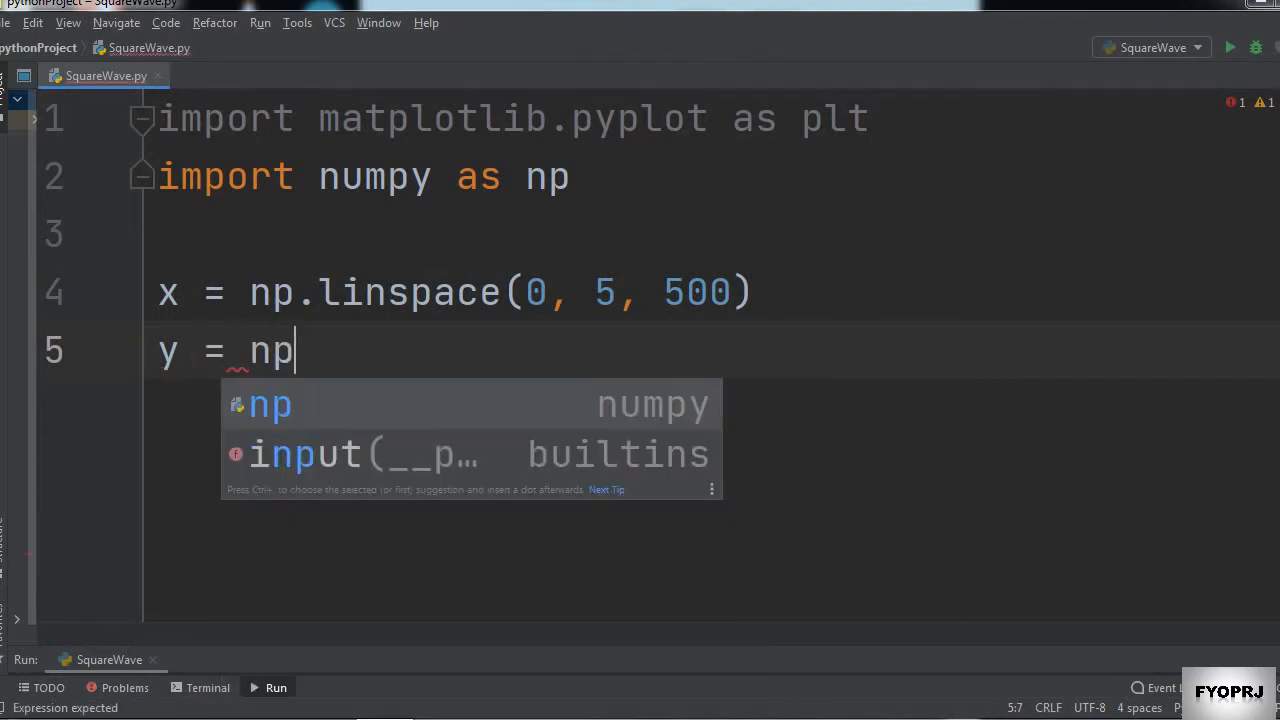
text(.zeros(5))
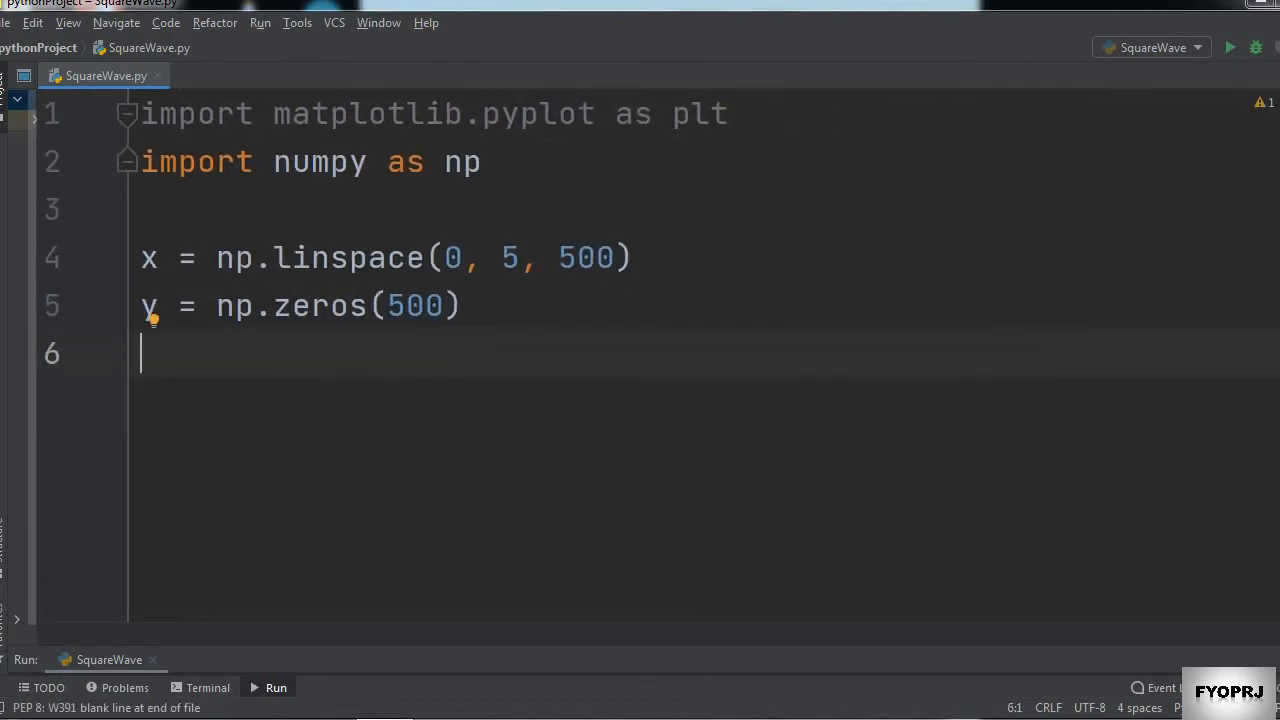
- Define the pulse variables start = 0, Ton = 50 and stop = Ton below the arrays
text(st)
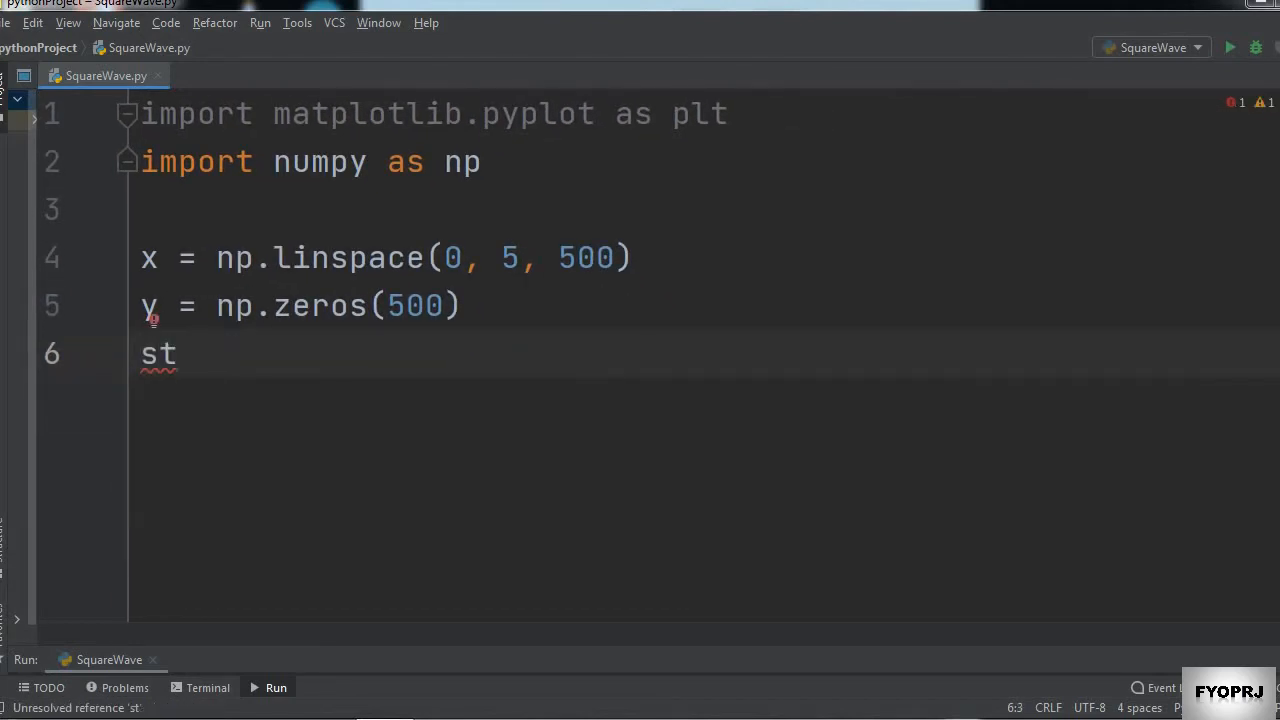
text(art)
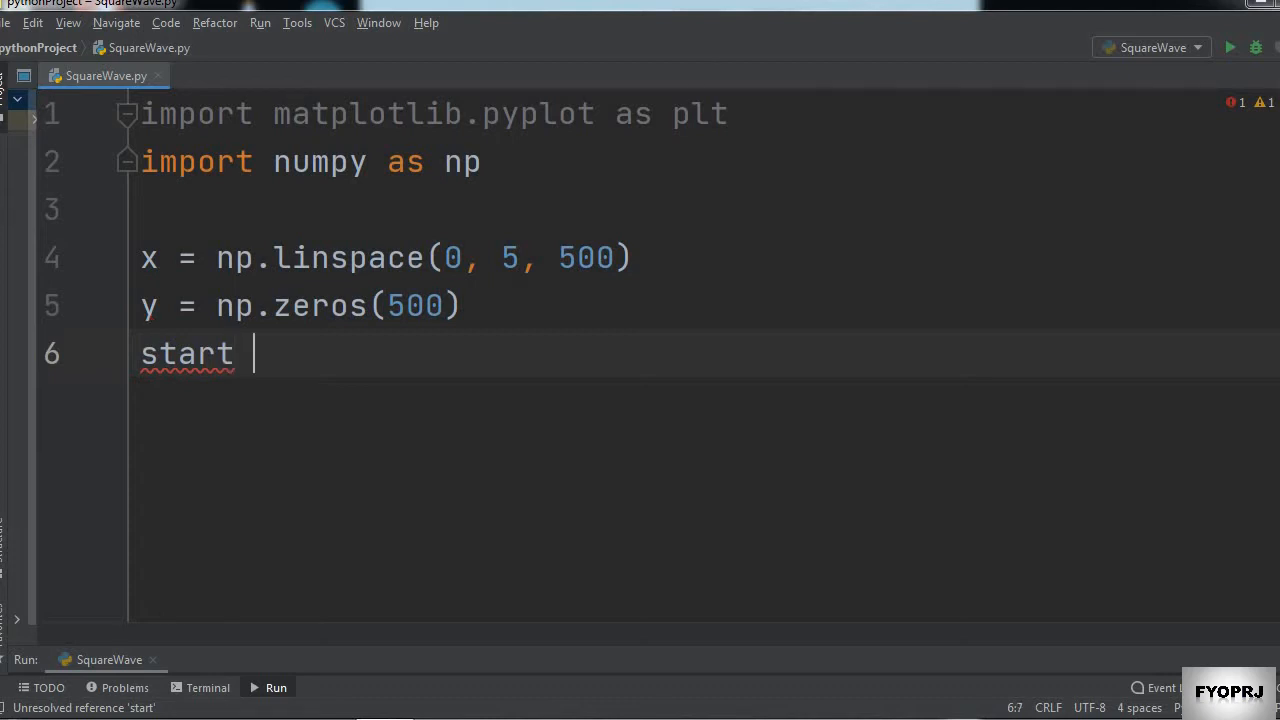
text(= 0)
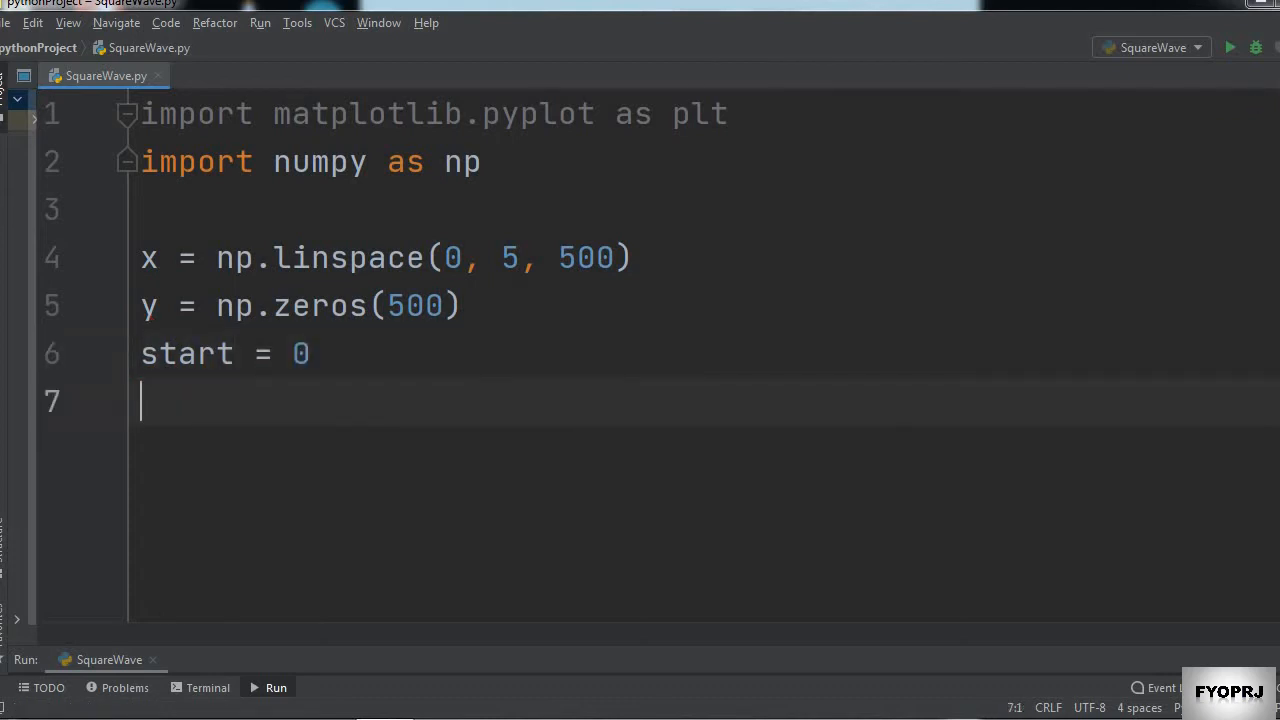
text(T)
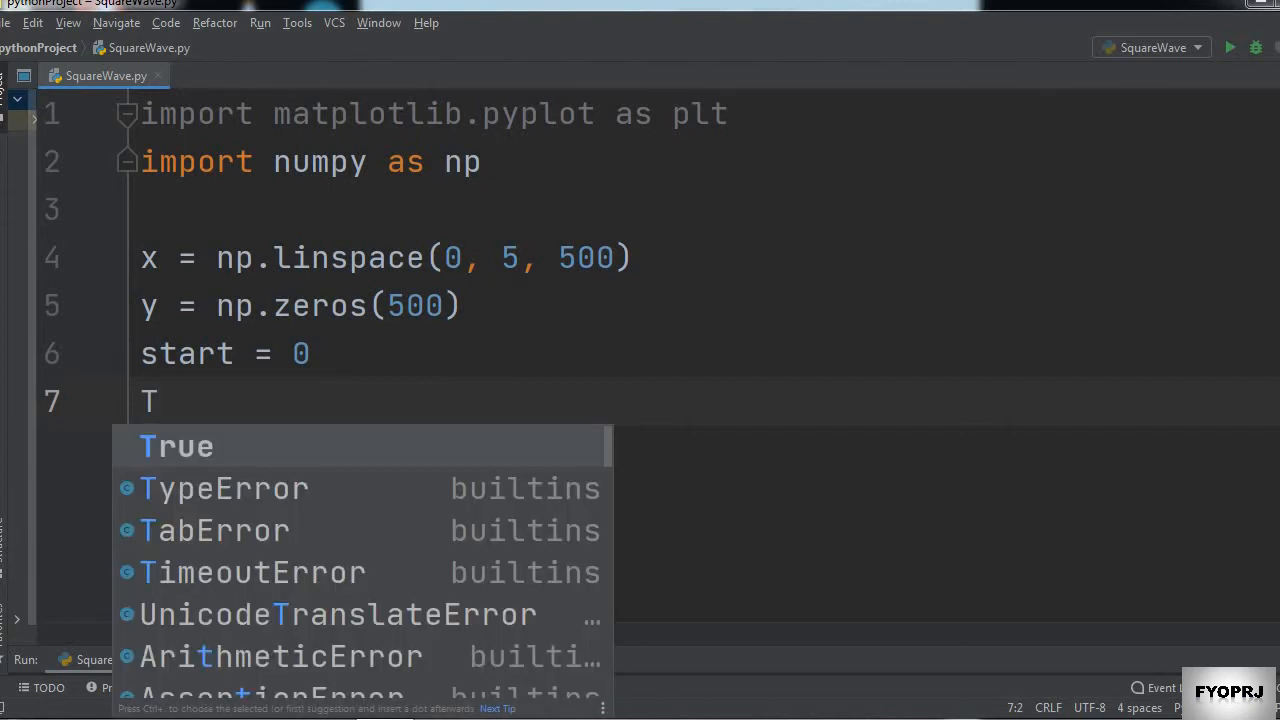
text(on =)
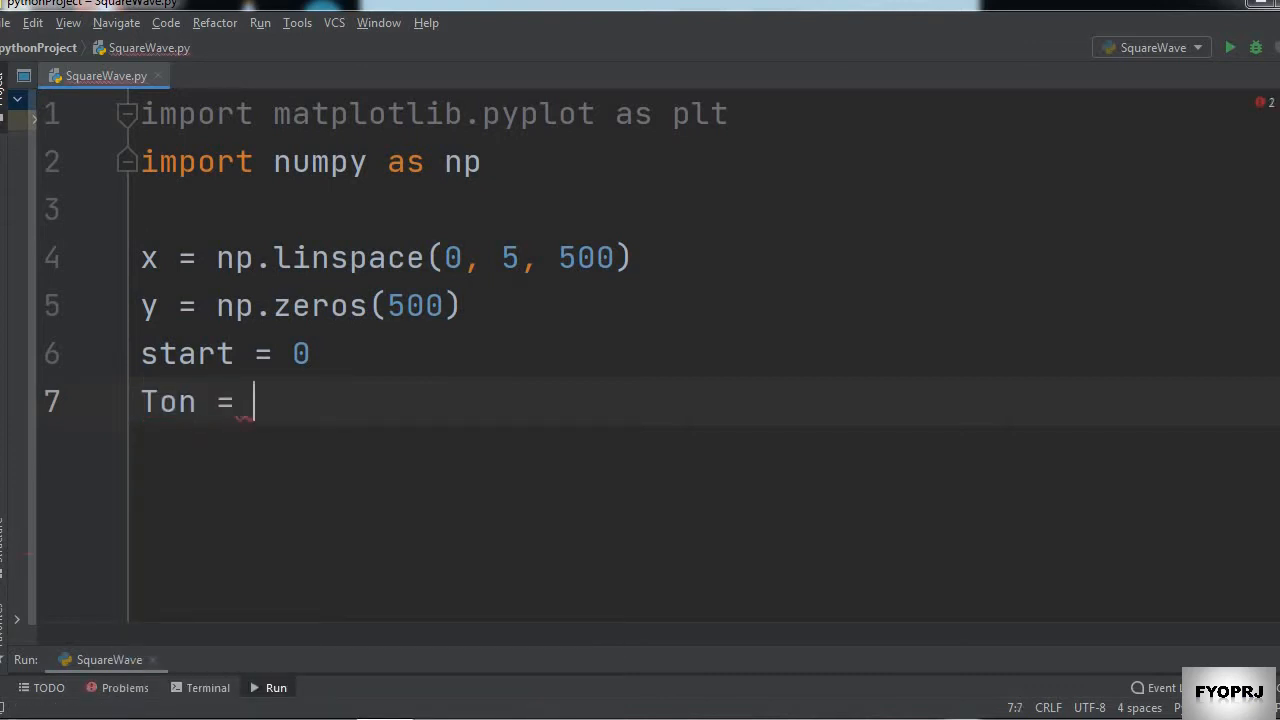
text(50)
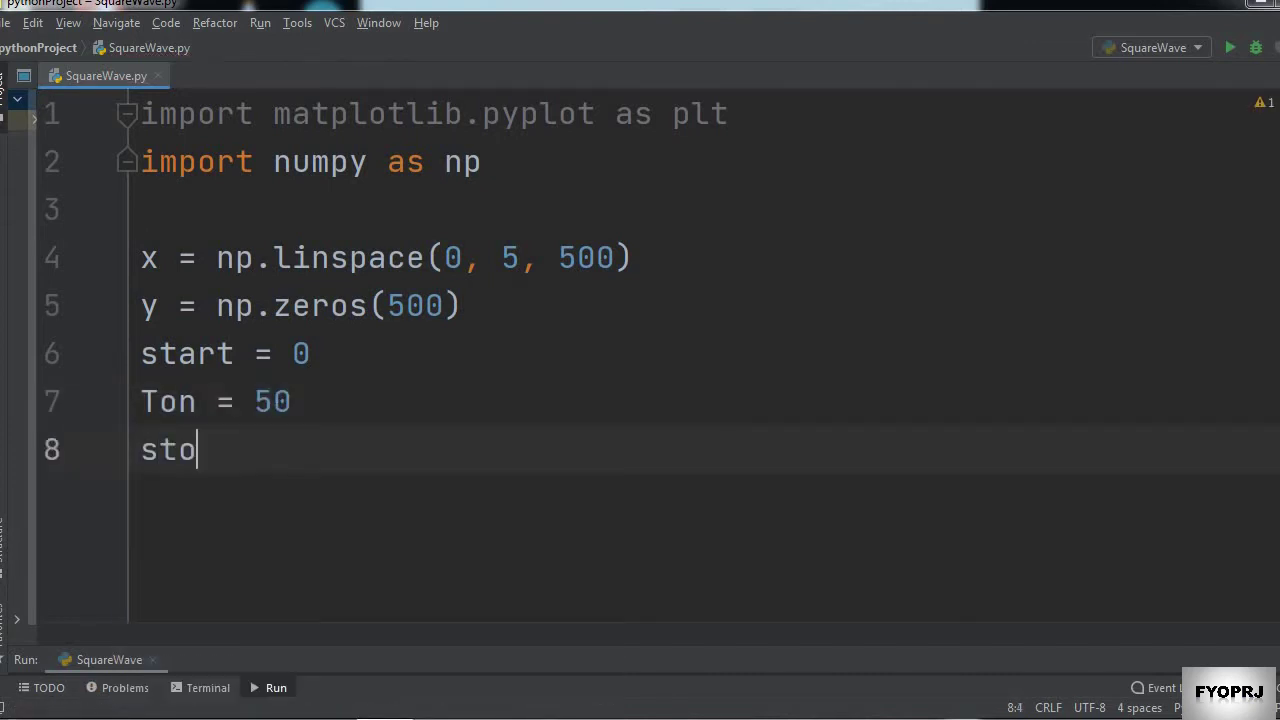
text(p = t)
text(state = 0)
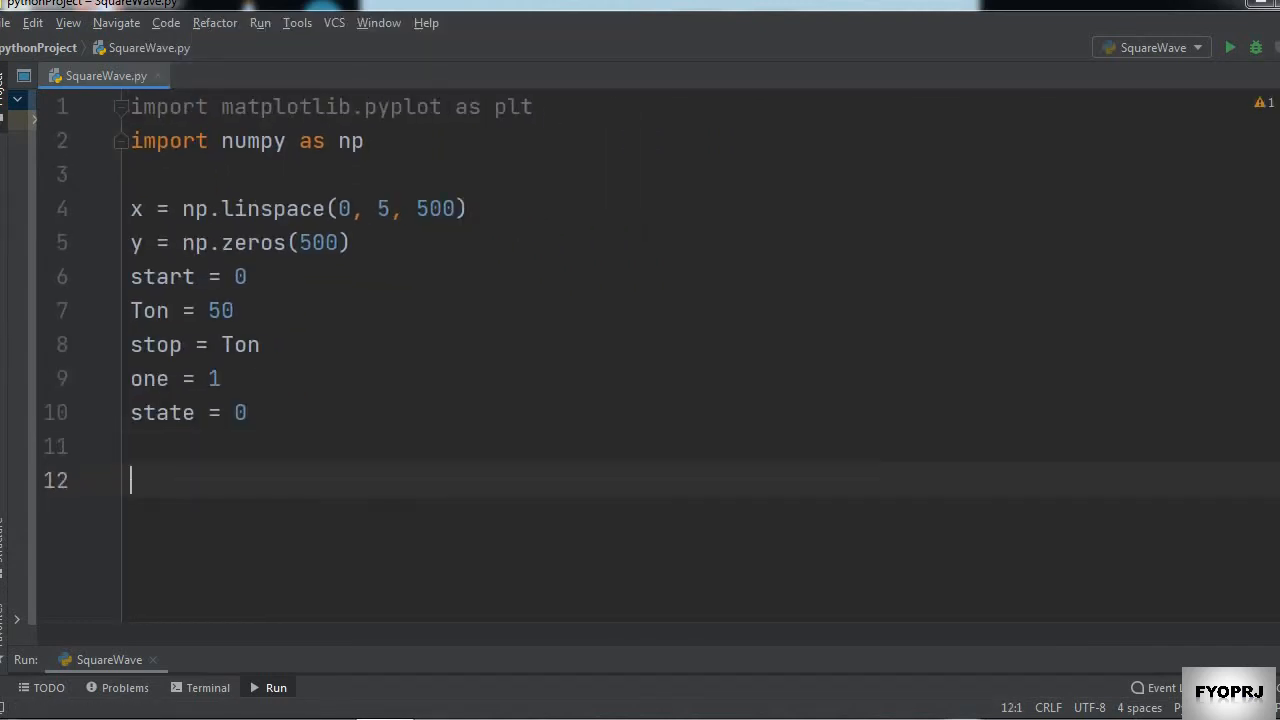
- Write a for loop over range(start, stop) setting y[i] to one, with a check comparing stop to Ton
text(for i)
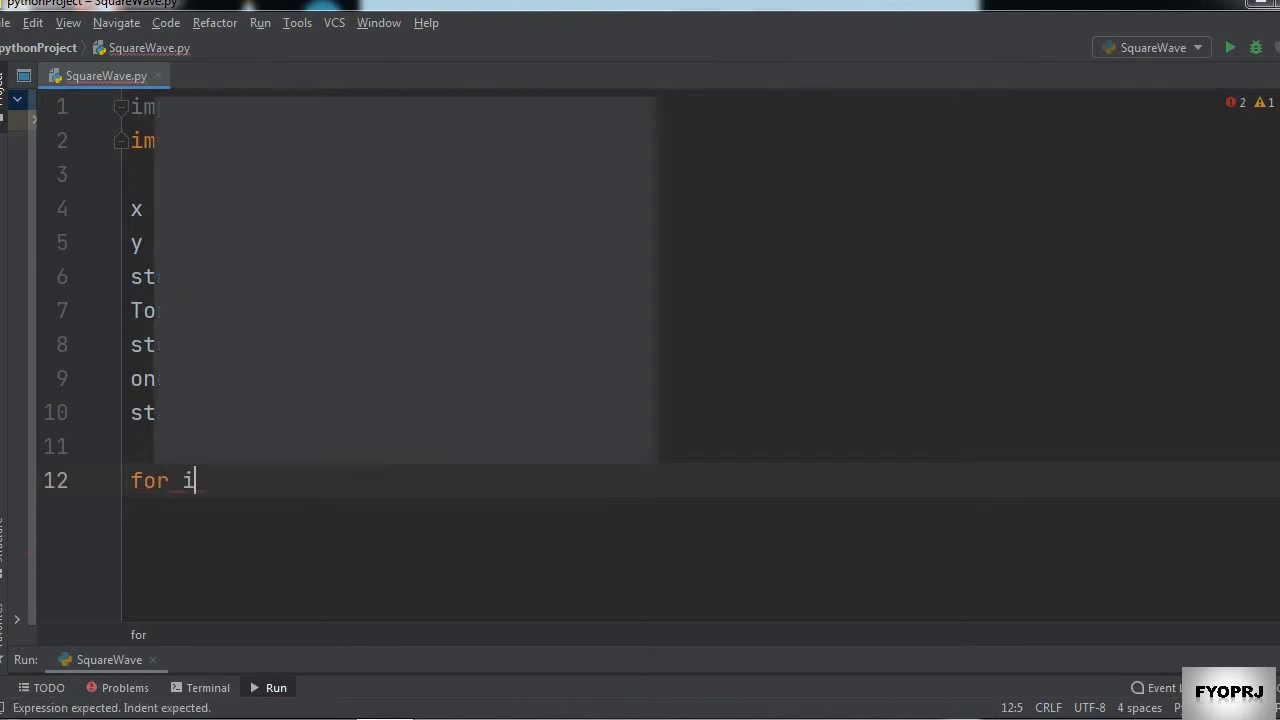
text(in range)
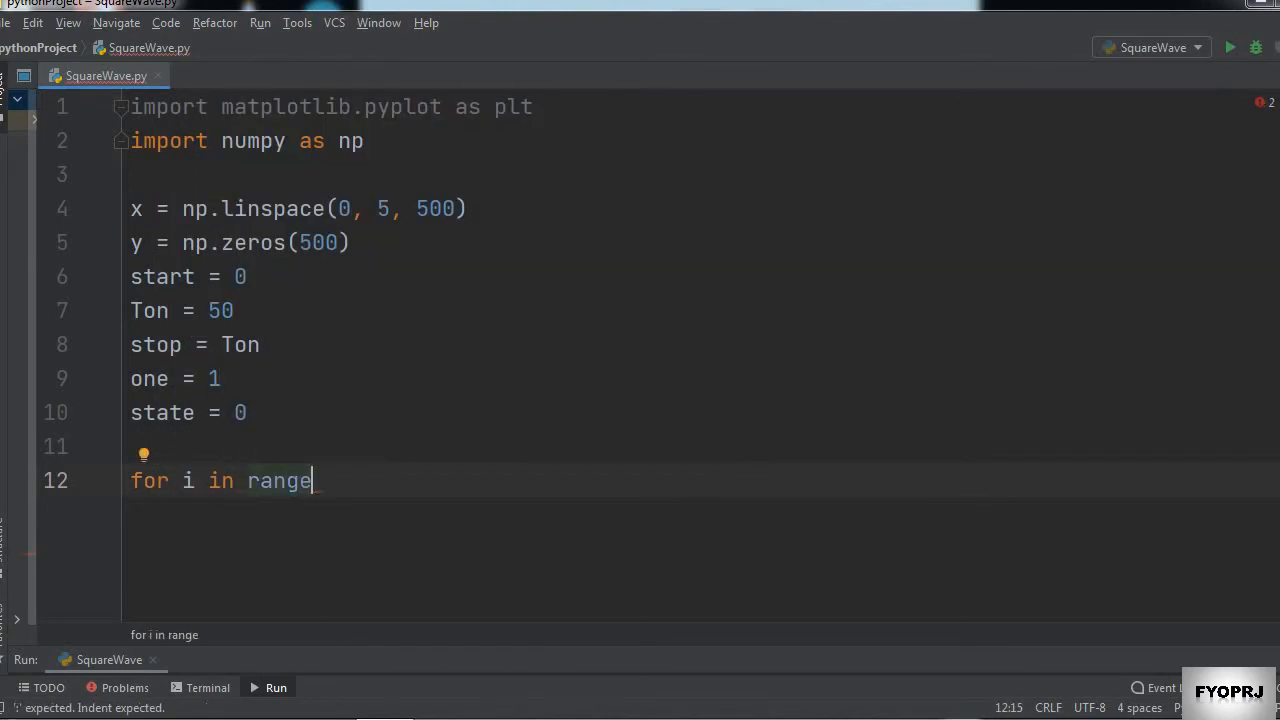
text((start,stop)
text(y)
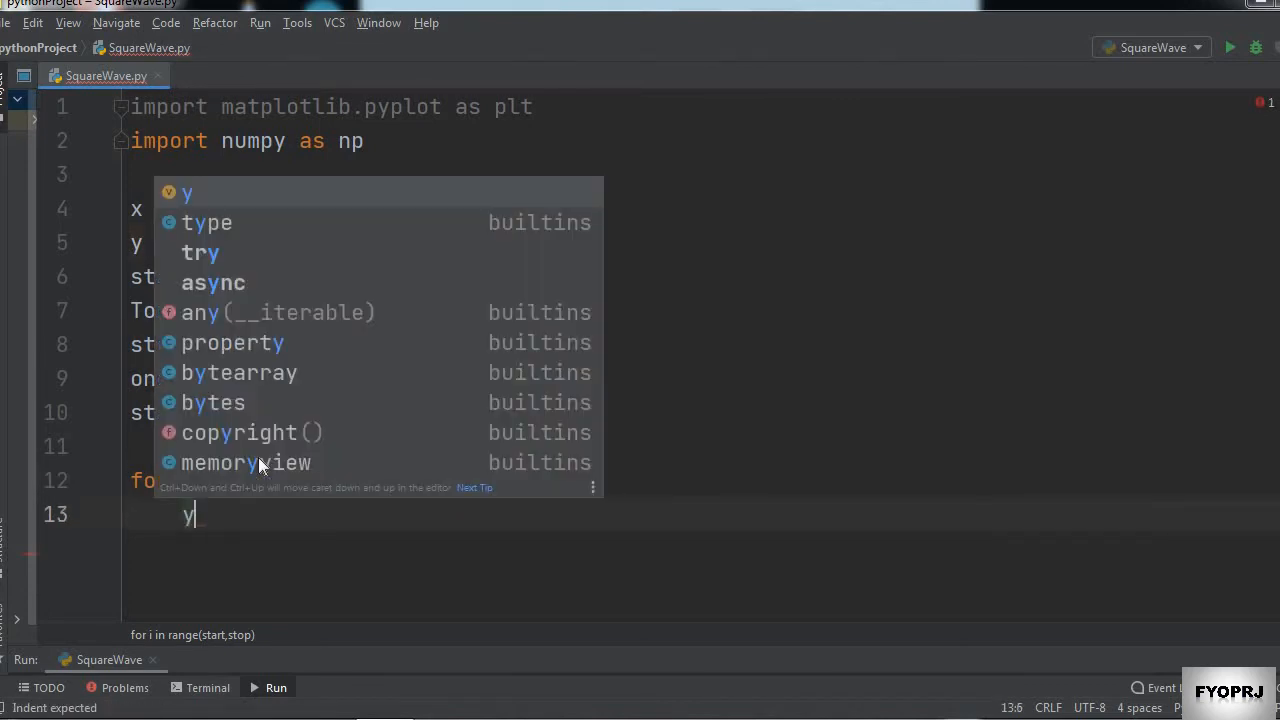
text([i])
text(if st)
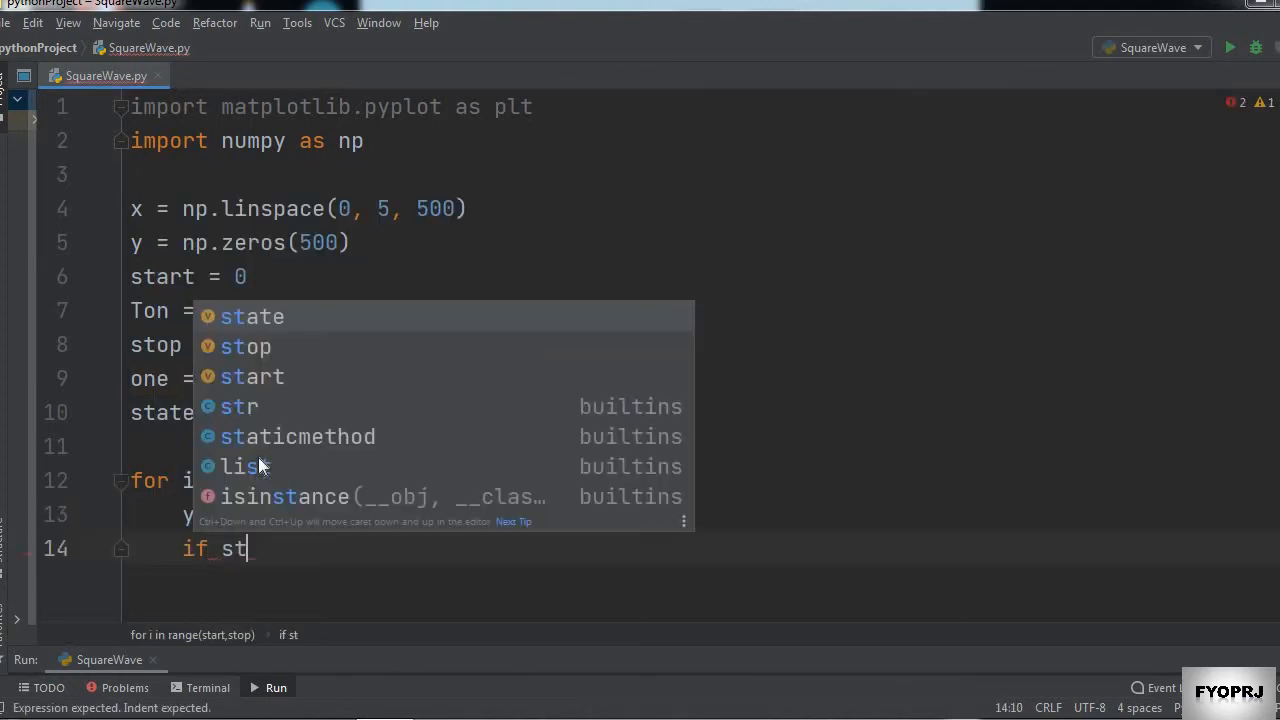
text(op == Ton:)
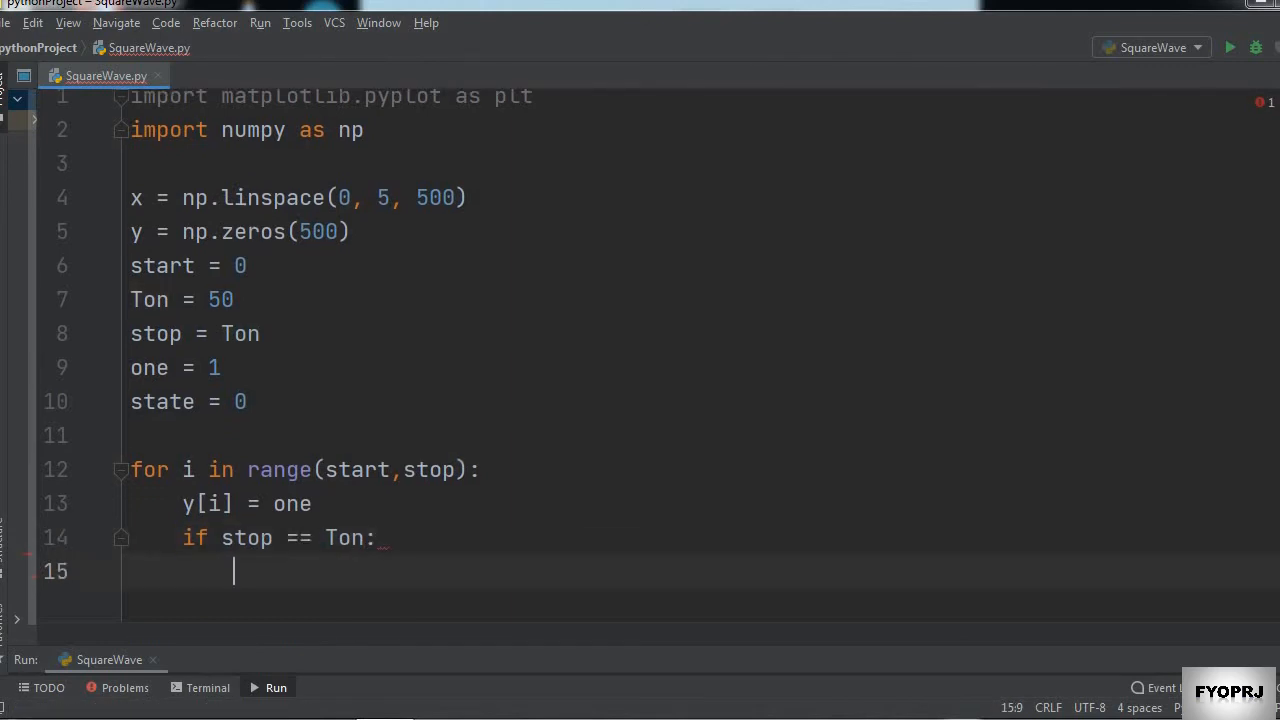
- Wrap it in 'while state<4', shifting start and stop by 100, and begin 'for j in range(start, stop)'
text(while)
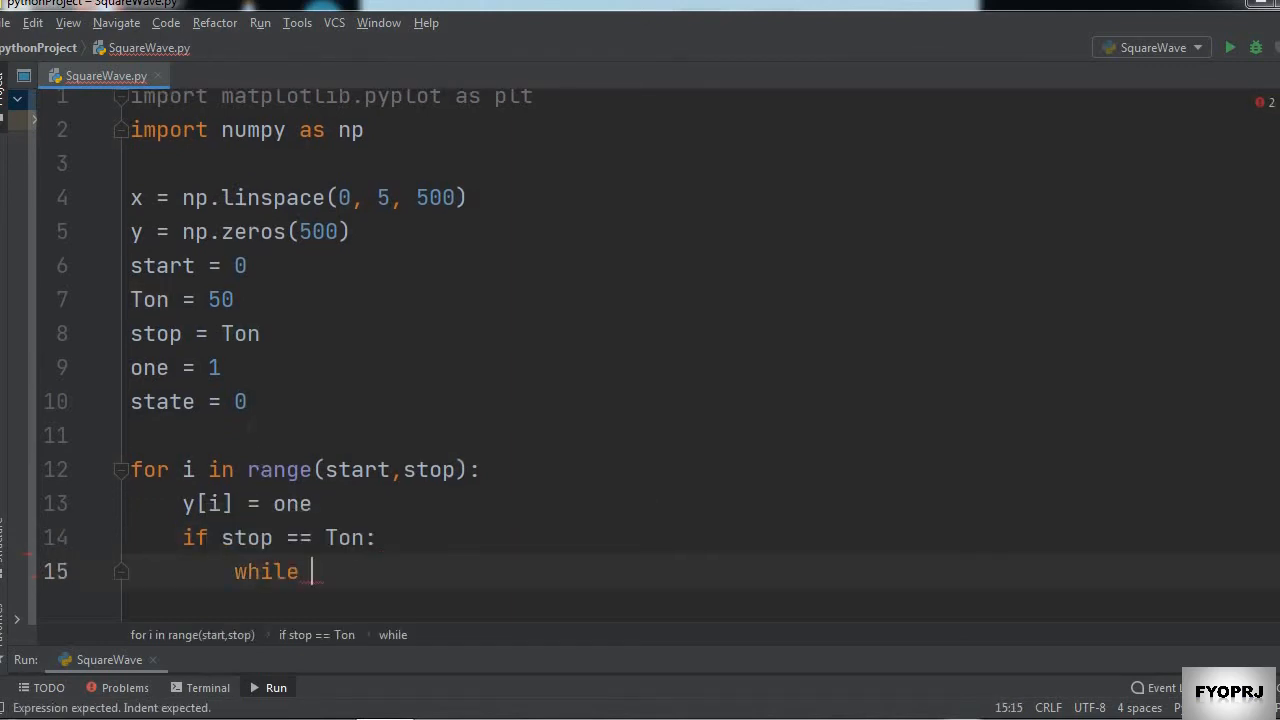
text(s)
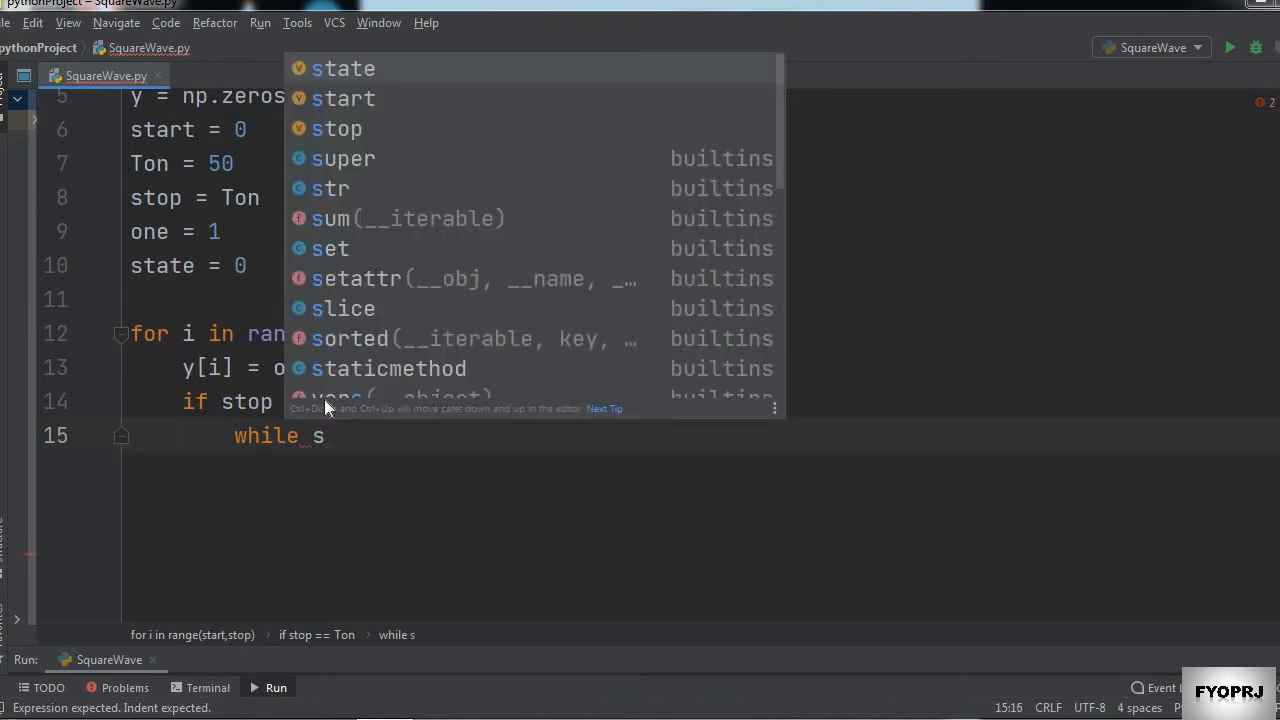
text(tate<4:)
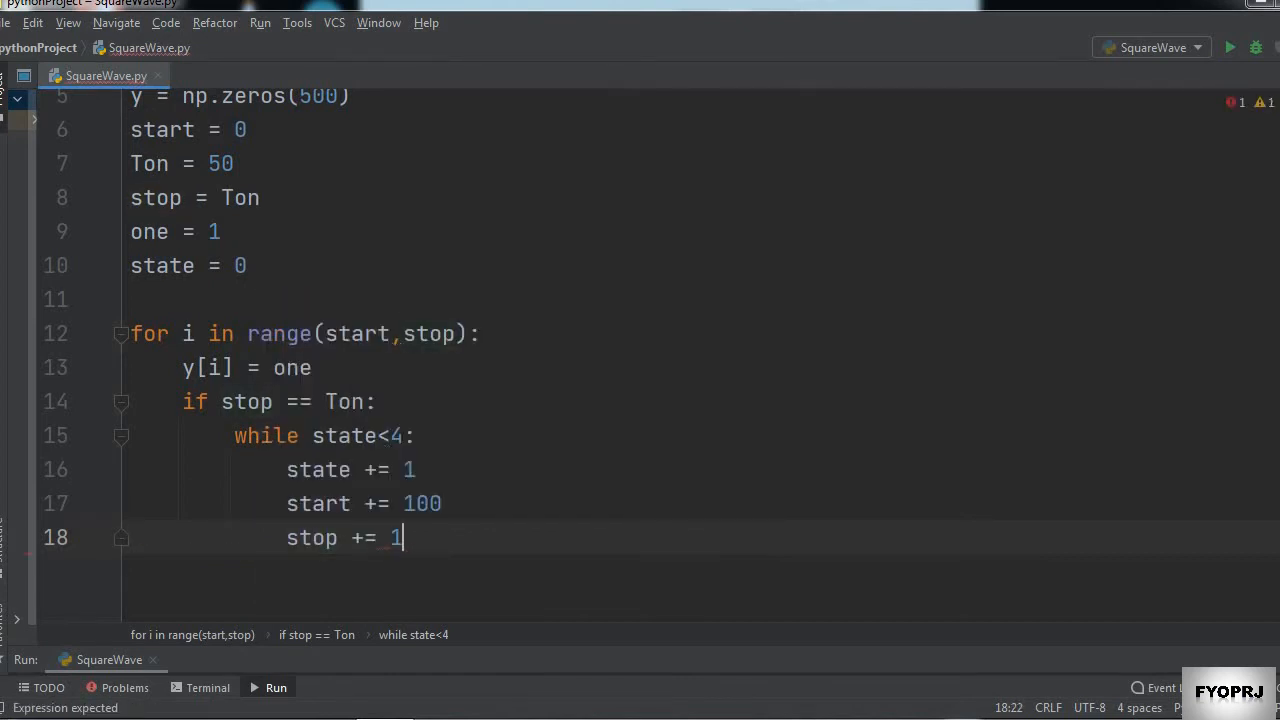
text(00)
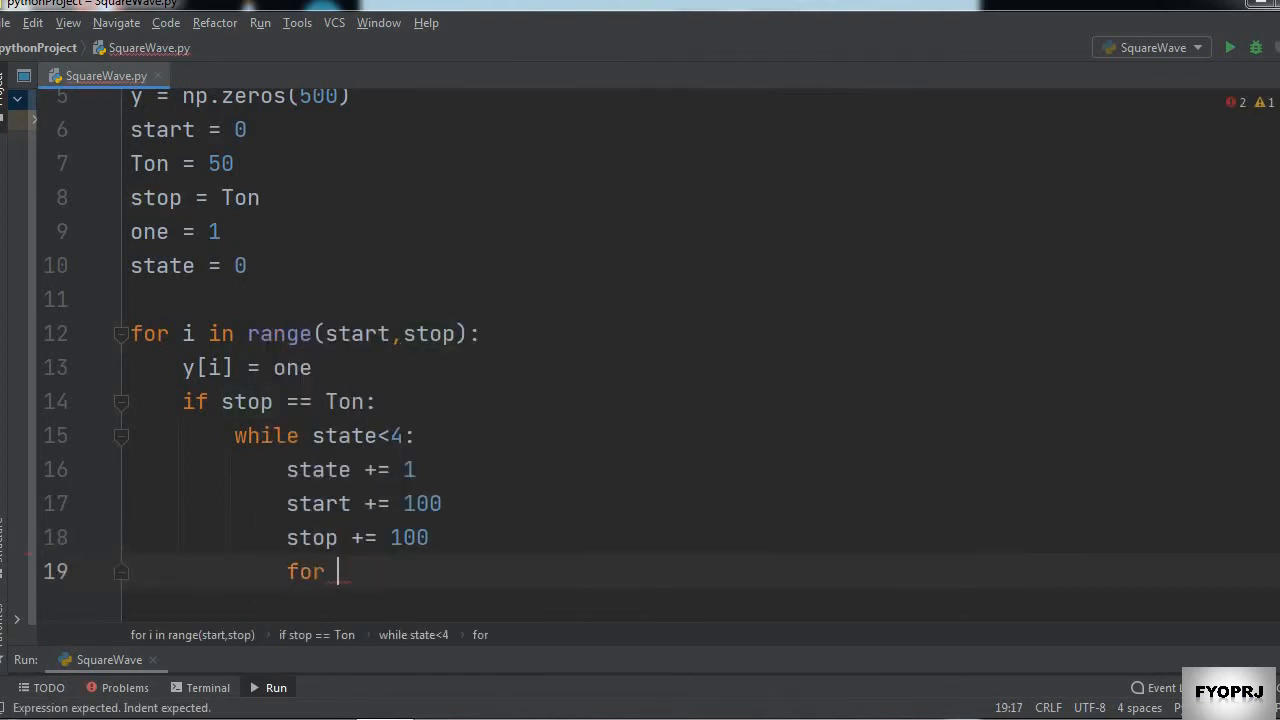
text(j in range(s)
text(plt.plot(x)
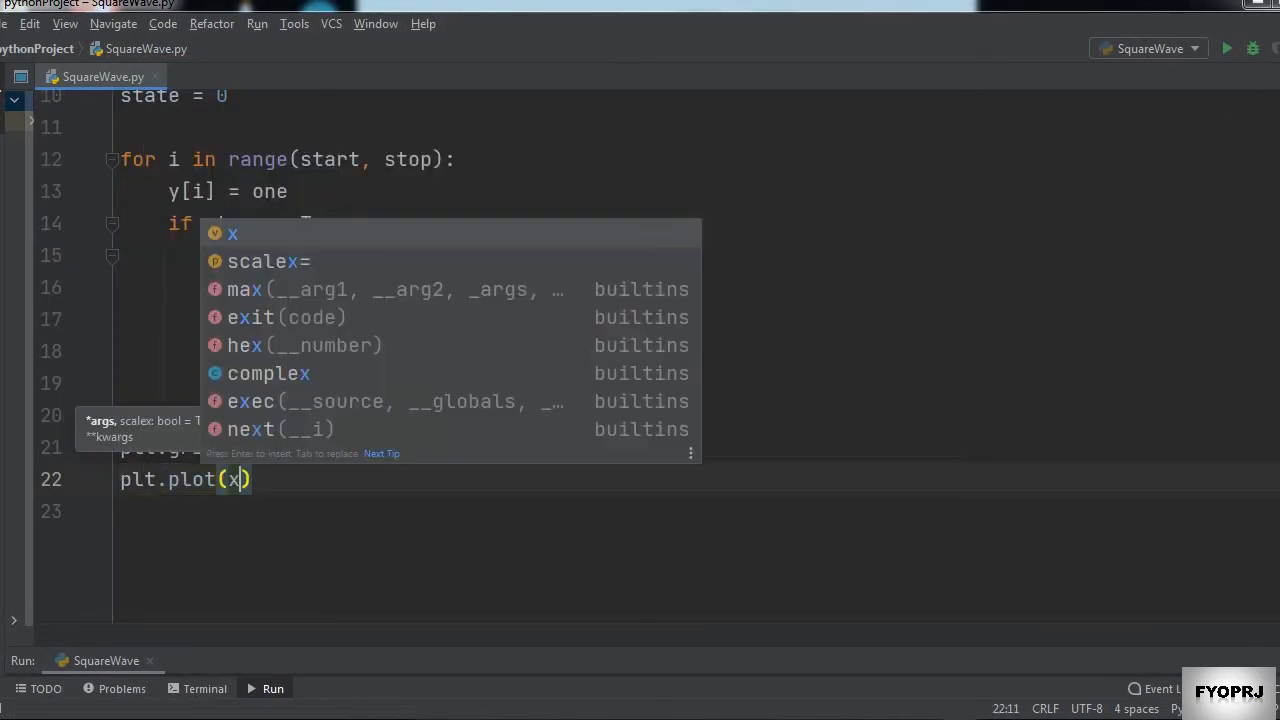
- Label the axes with plt.xlabel('Time(s)') and plt.ylabel('Voltage(V)') and run the script
text(plt.xlabel('Time(s)
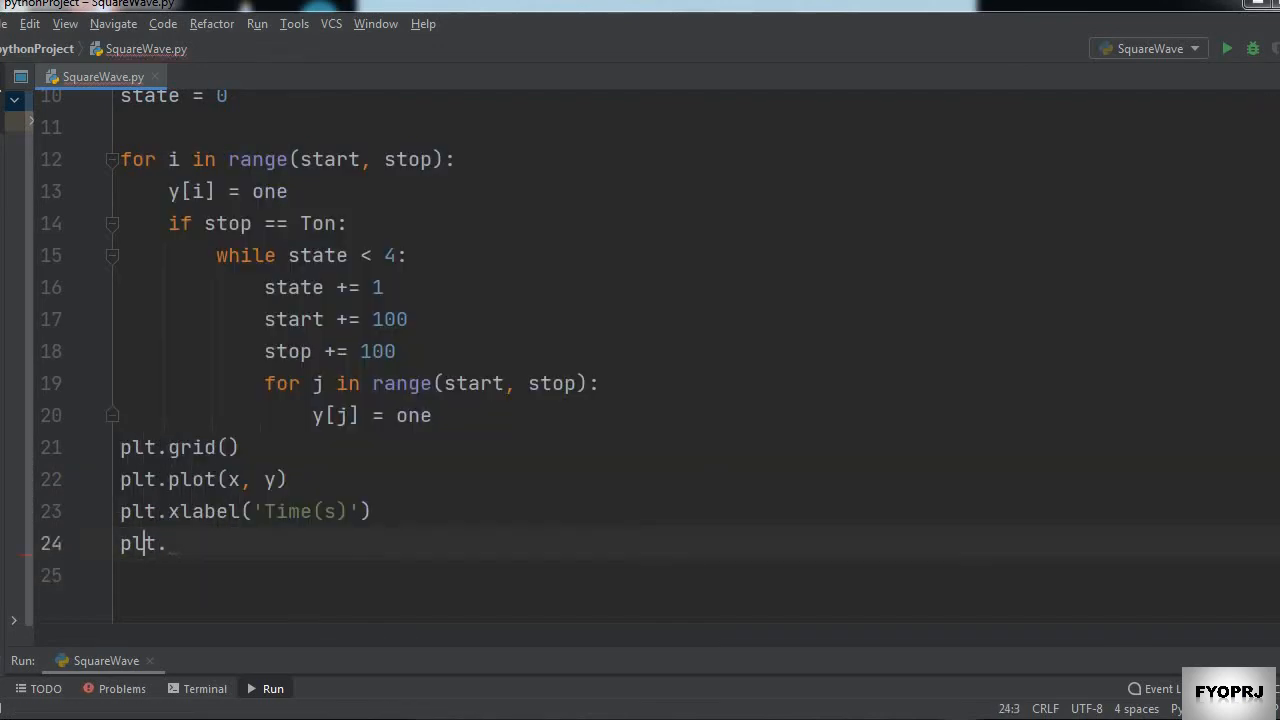
text(ylabel('Vo')
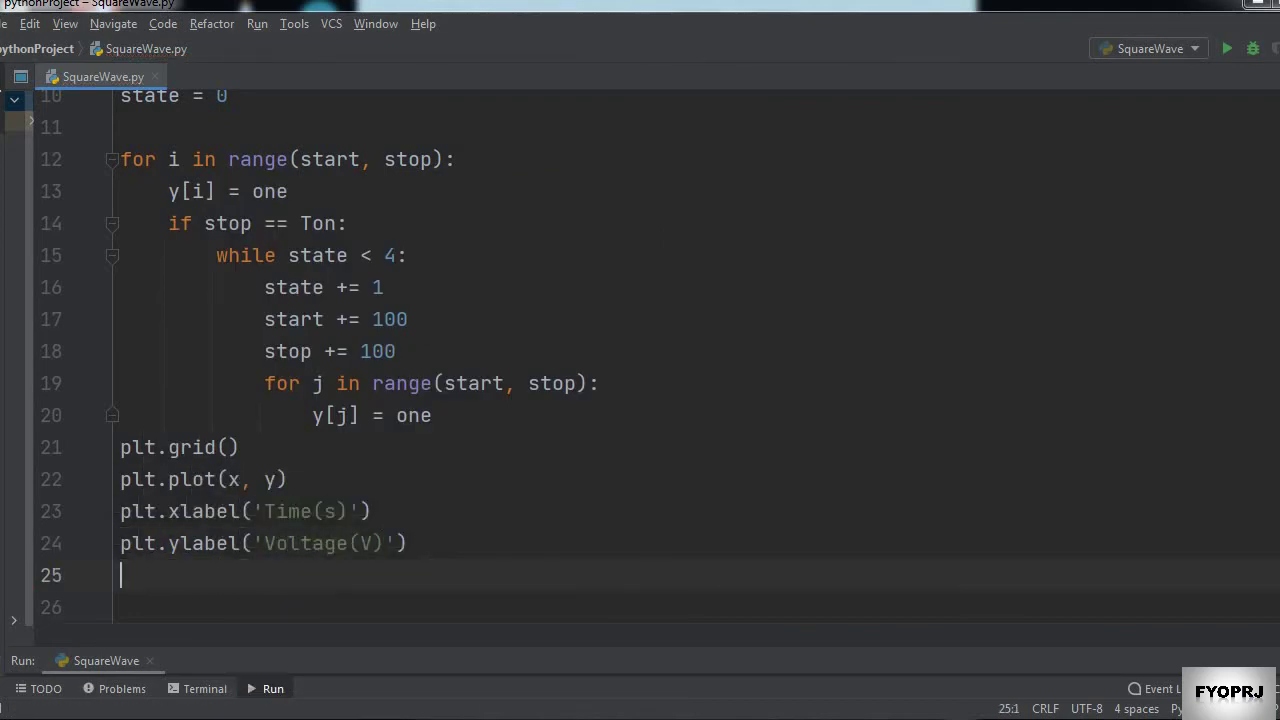
click(1226, 48)
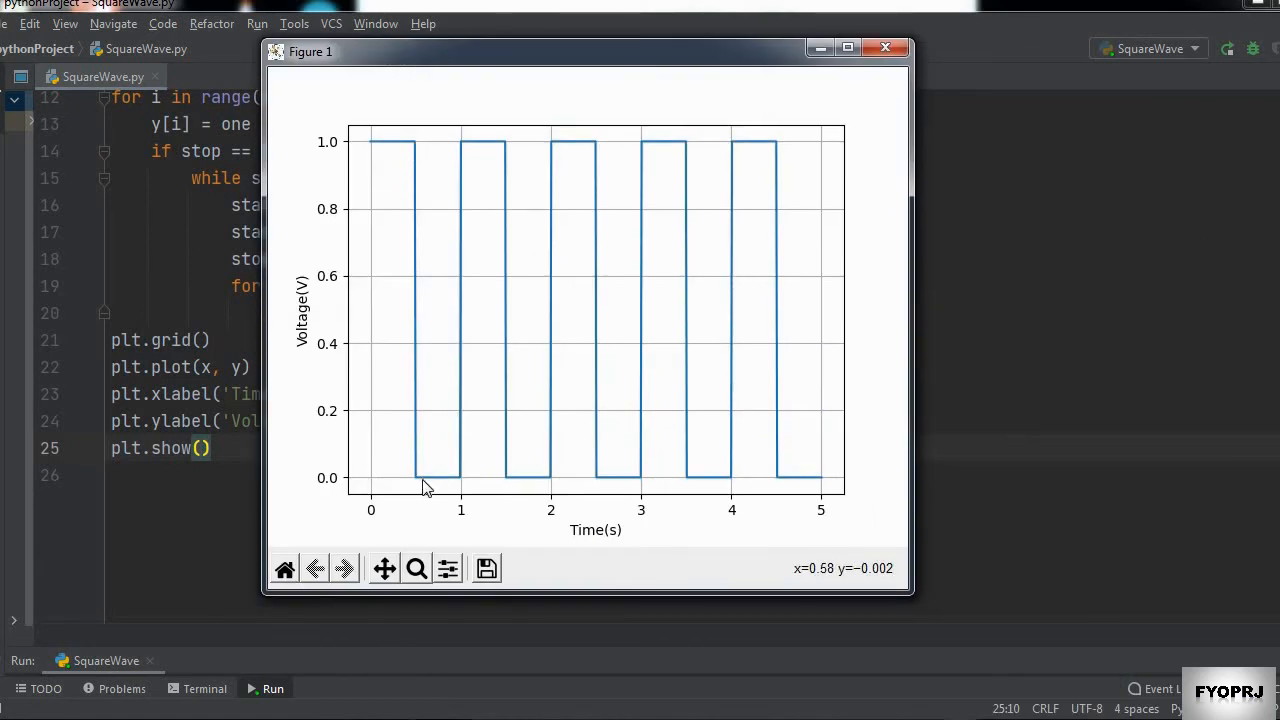
mouse_move(464, 486)
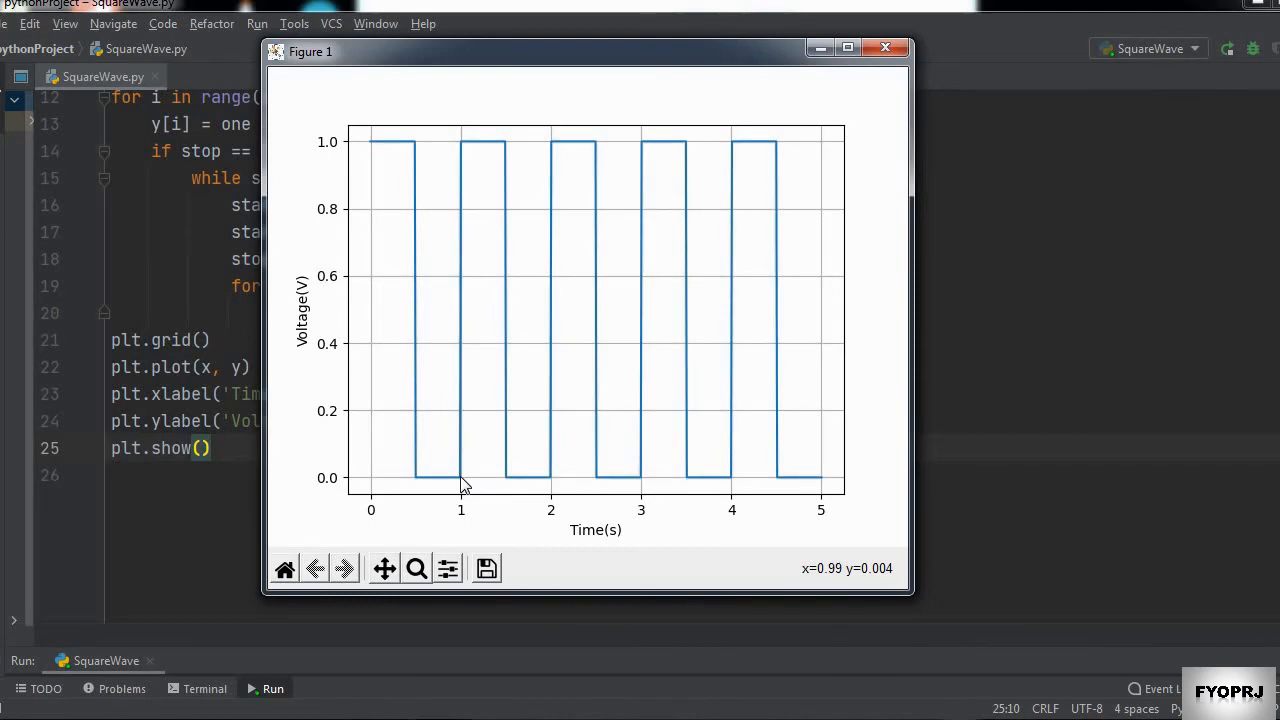
- Close the figure, set Ton = 70, rerun to see the wider pulses and dismiss the plot
click(884, 48)
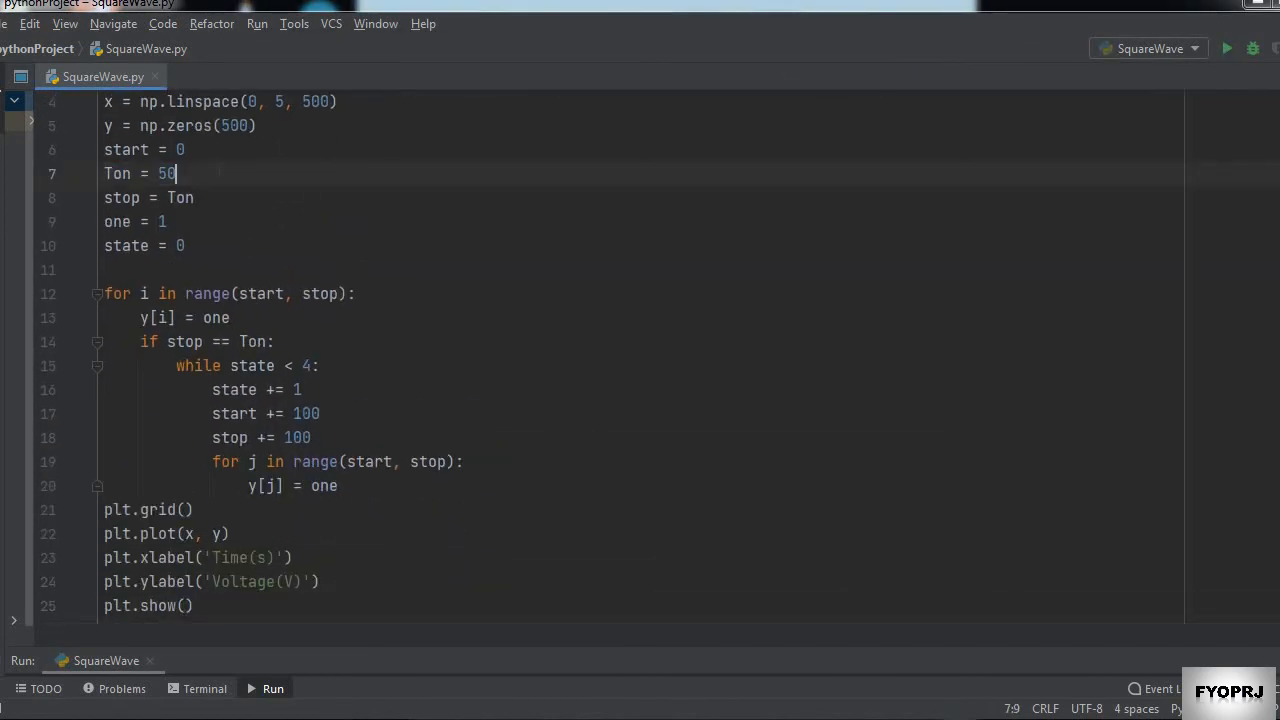
text(70)
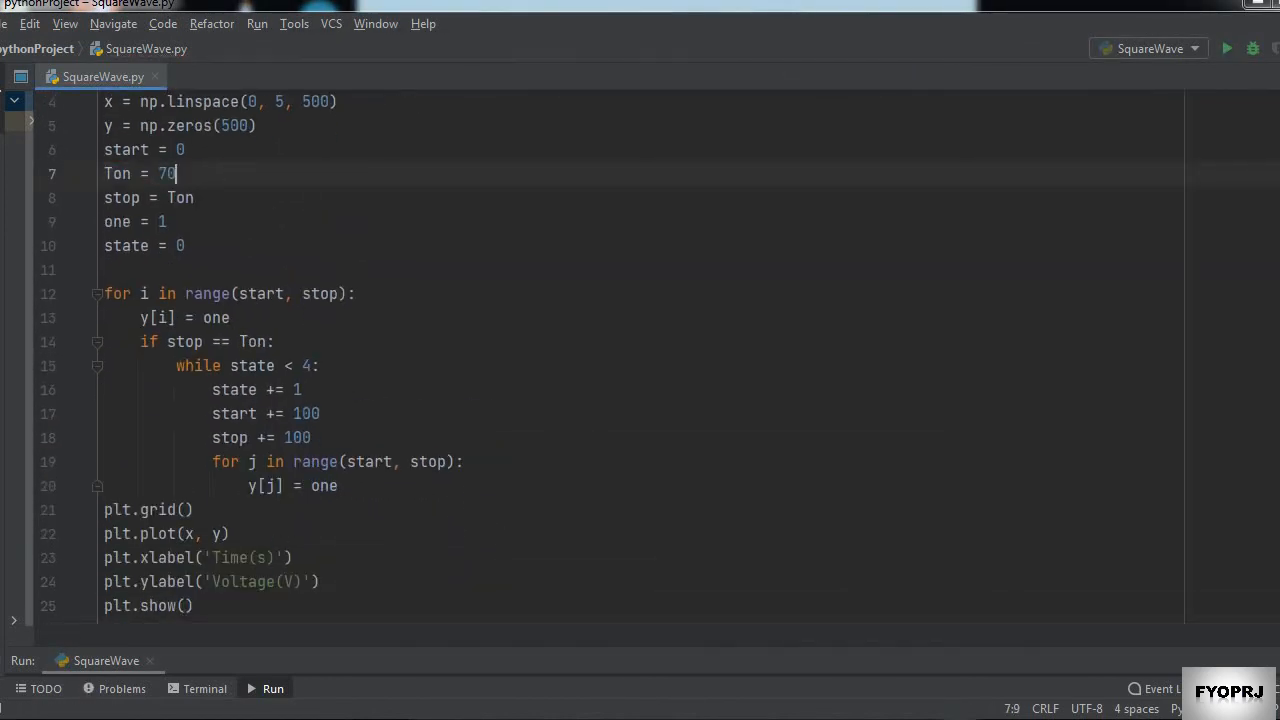
click(1228, 48)
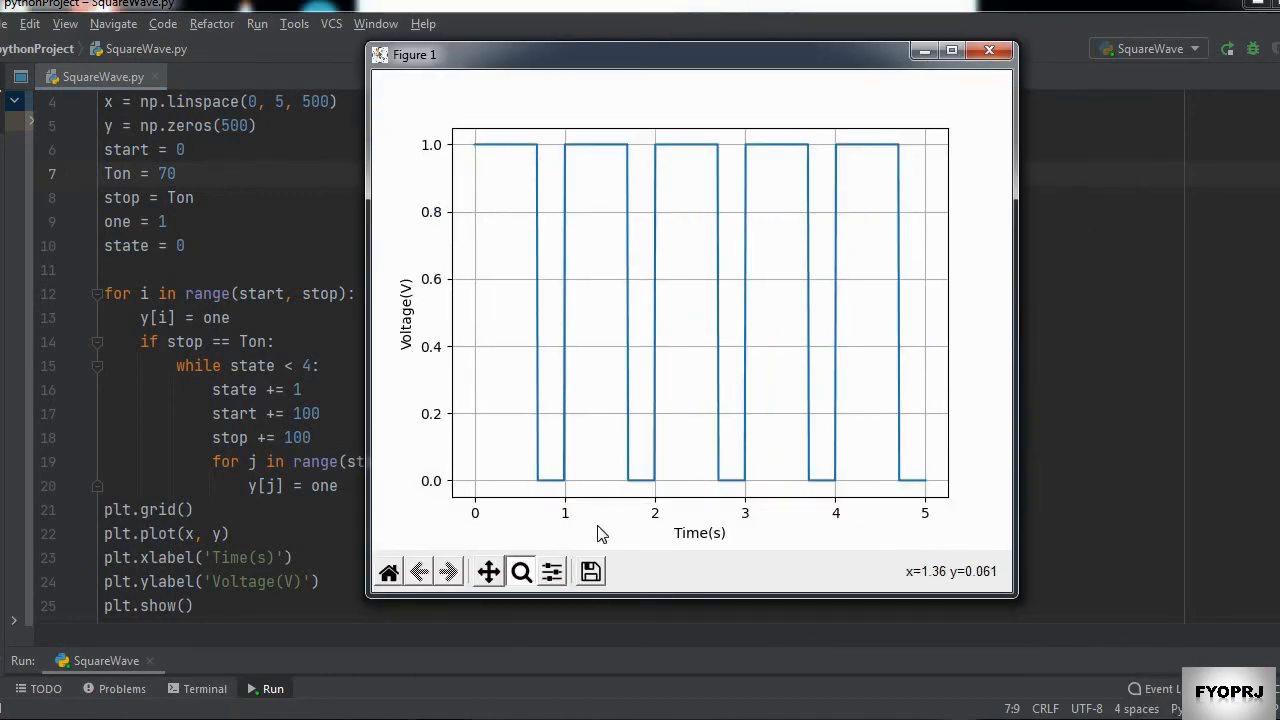
click(988, 50)
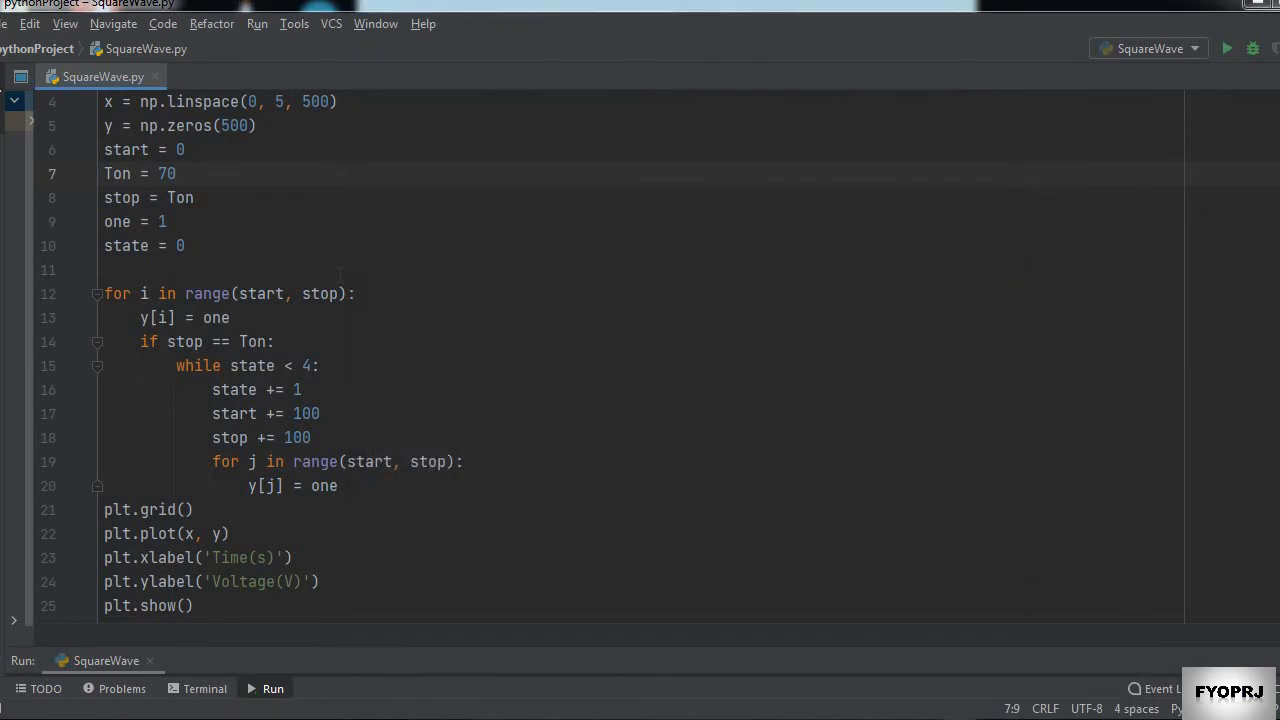
- Set Ton = 30, rerun to see the narrower pulses and close the plot window
text(30)
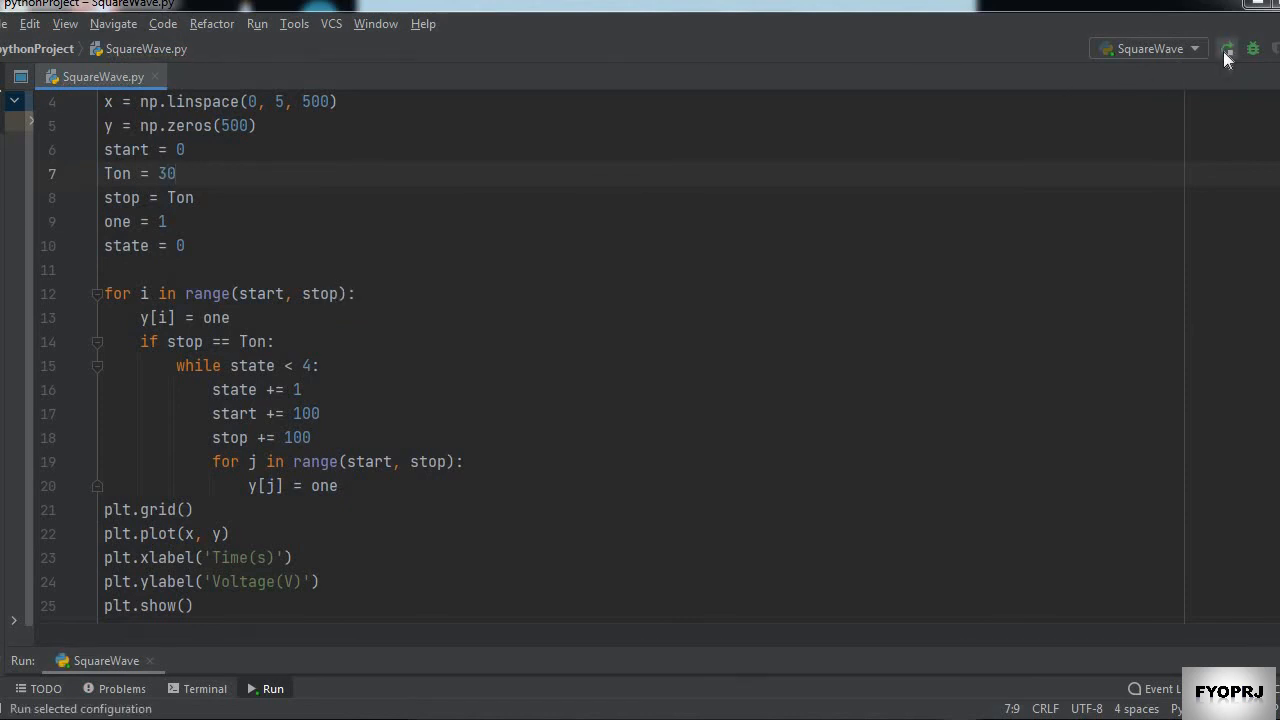
click(1228, 48)
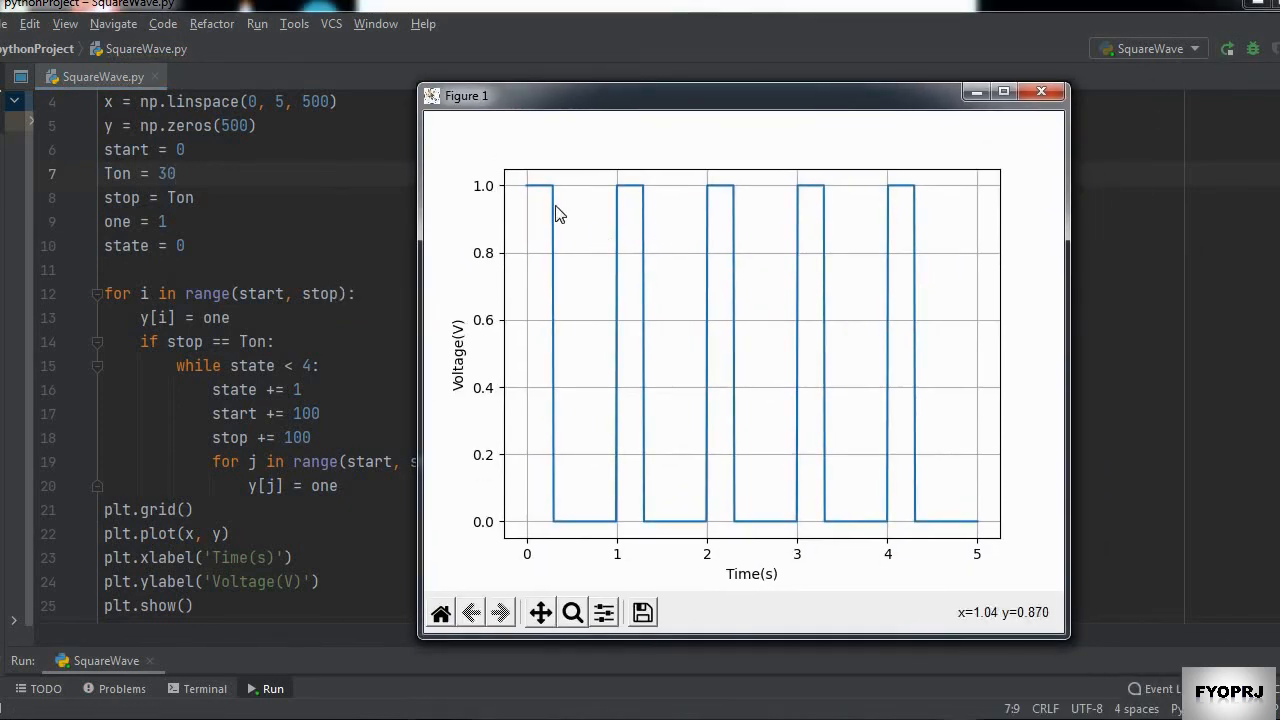
mouse_move(844, 180)
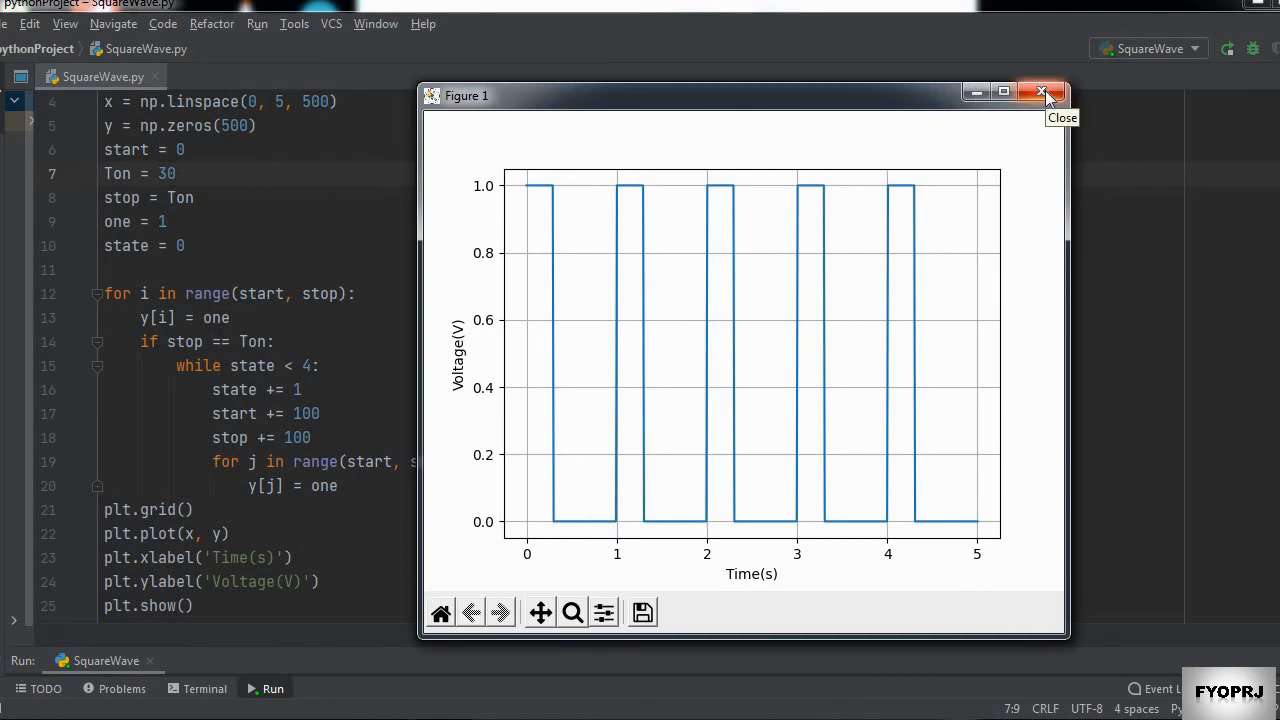
click(1044, 92)
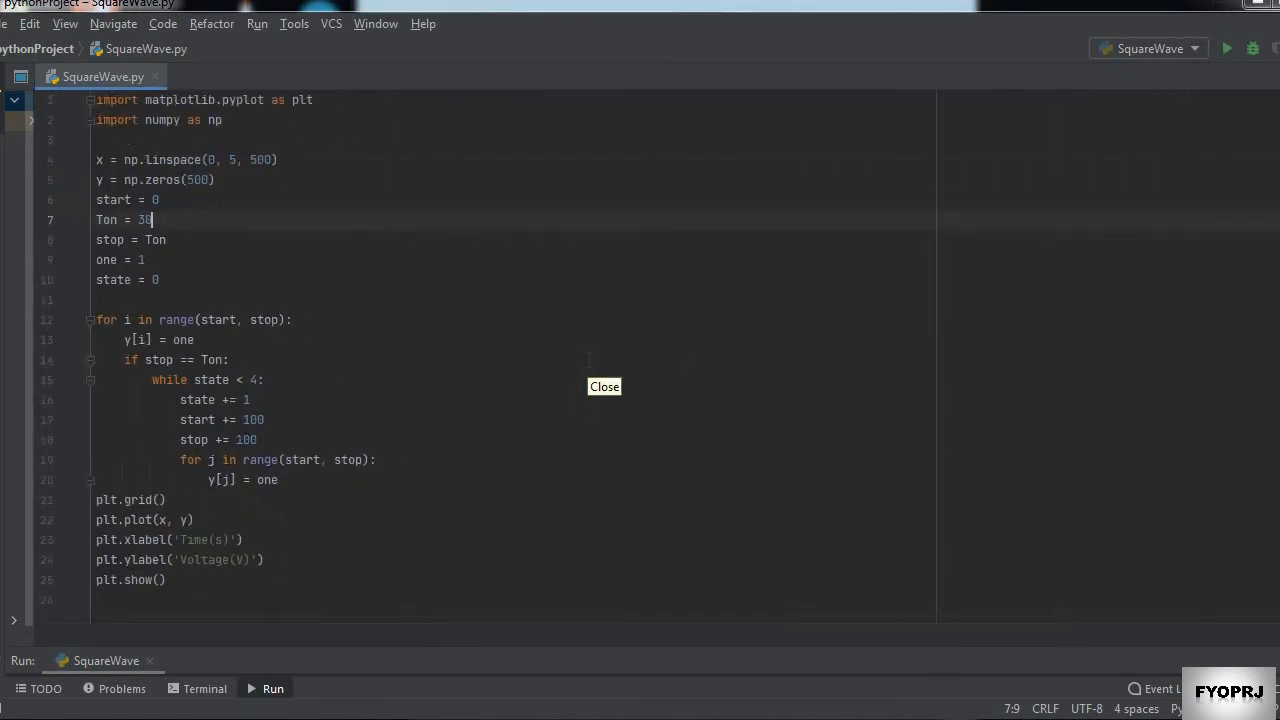